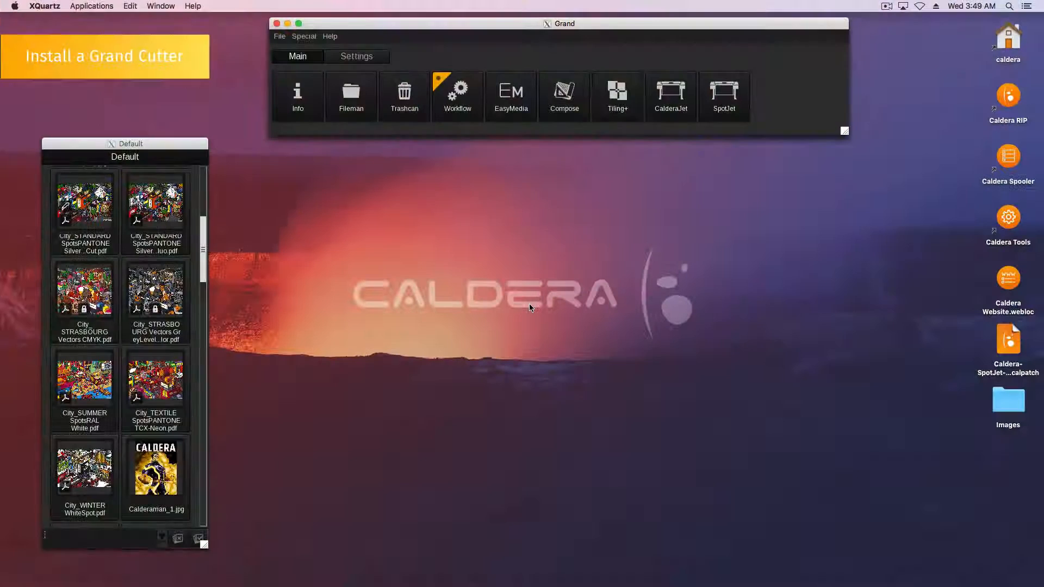
Step: Launch CalderaJet from the Grand launcher and load the City_STRASBOURG Vectors Grey image as the job
{"action": "left_click", "coordinate": [670, 96]}
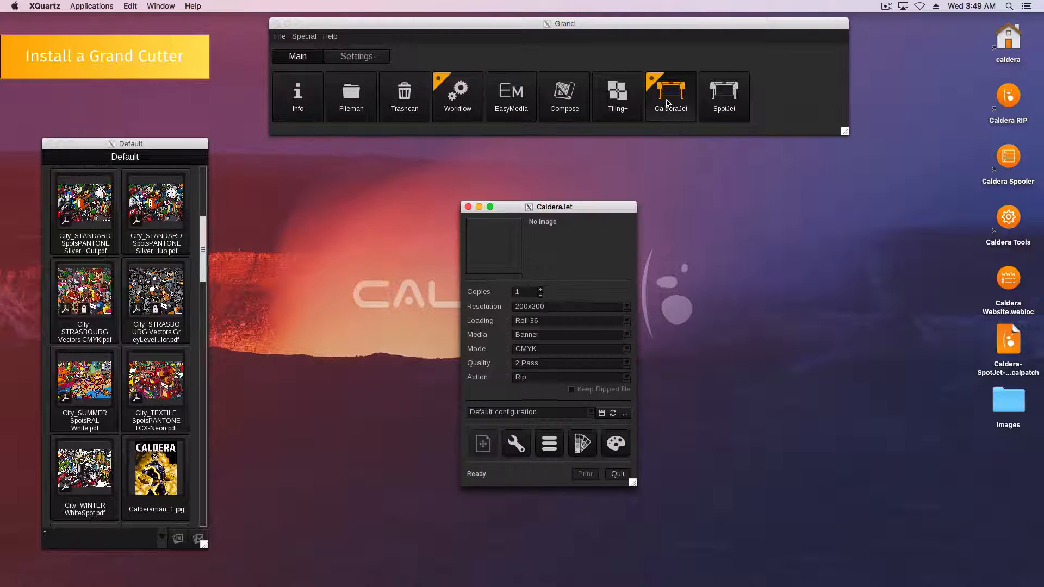
{"action": "left_click", "coordinate": [155, 286]}
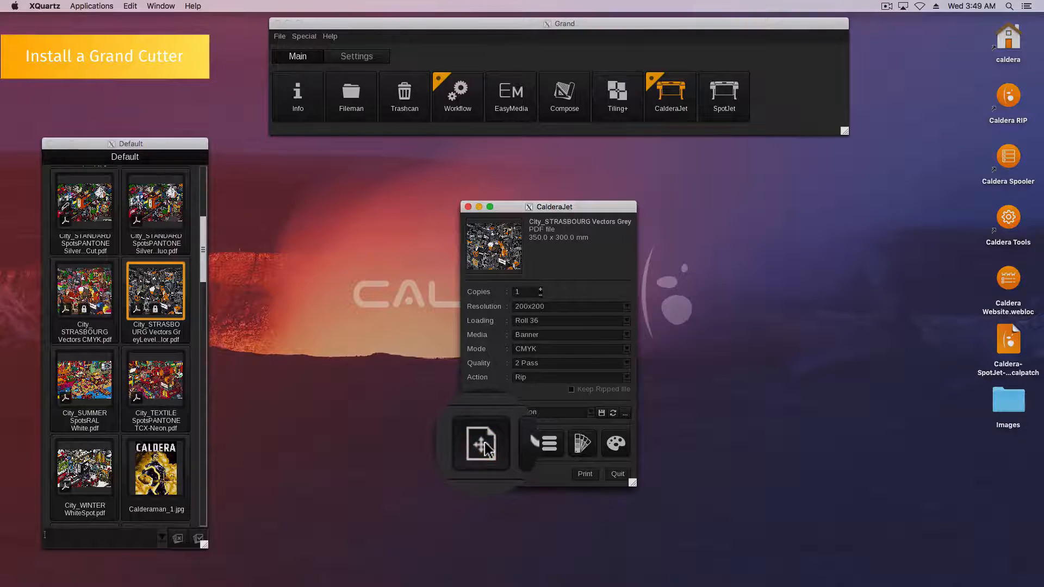
Step: In Page Setup's Cutting settings, enable Cutting Contour and bring up the Cutters configuration list
{"action": "left_click", "coordinate": [480, 443]}
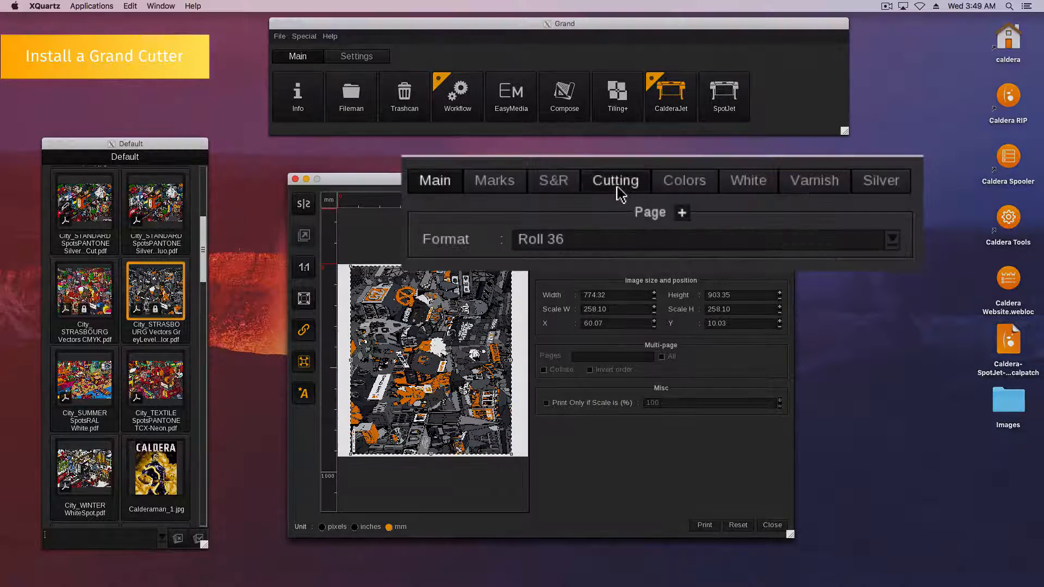
{"action": "left_click", "coordinate": [613, 180]}
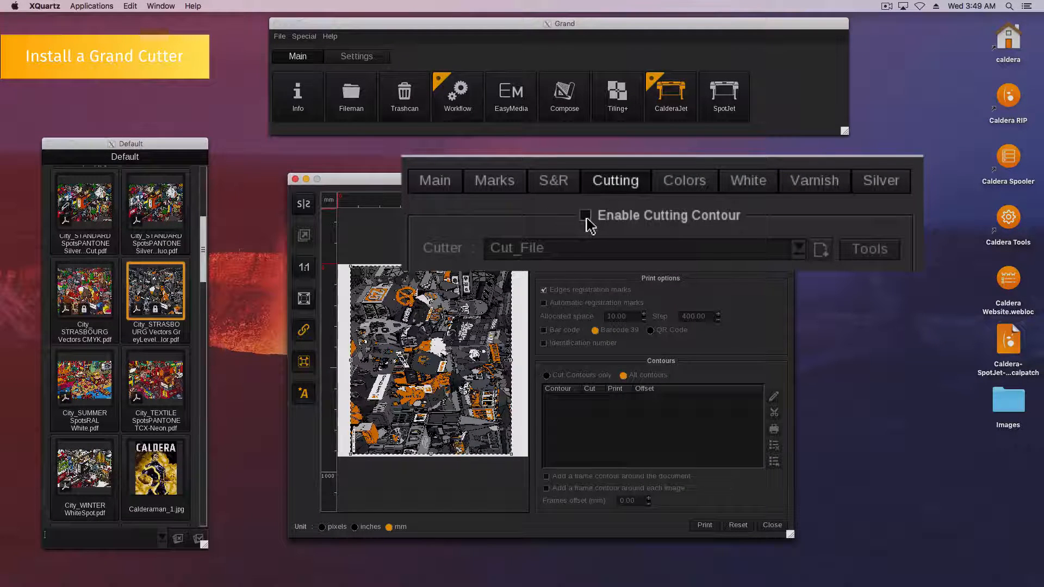
{"action": "left_click", "coordinate": [586, 215]}
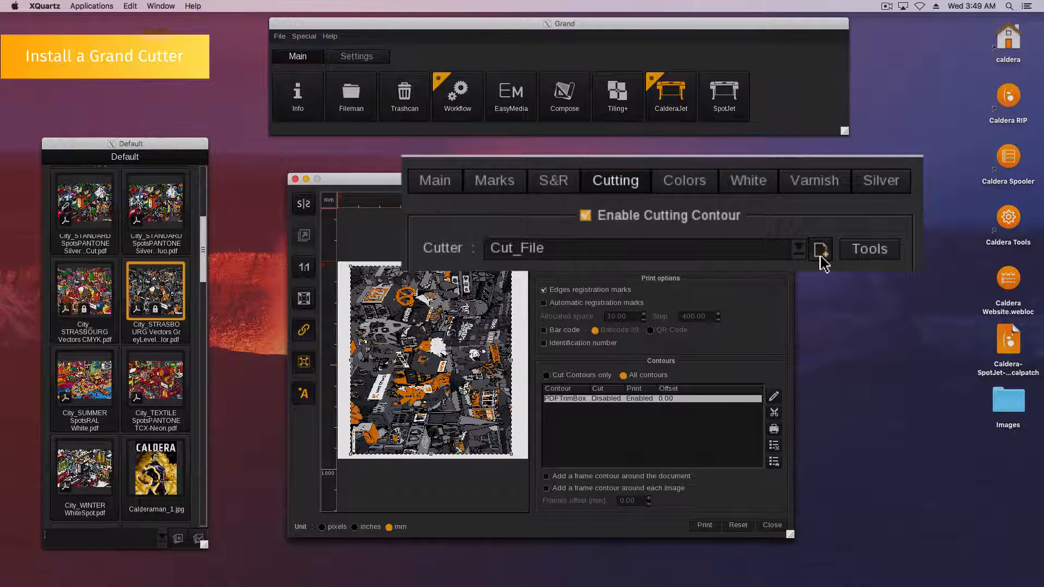
{"action": "left_click", "coordinate": [821, 249]}
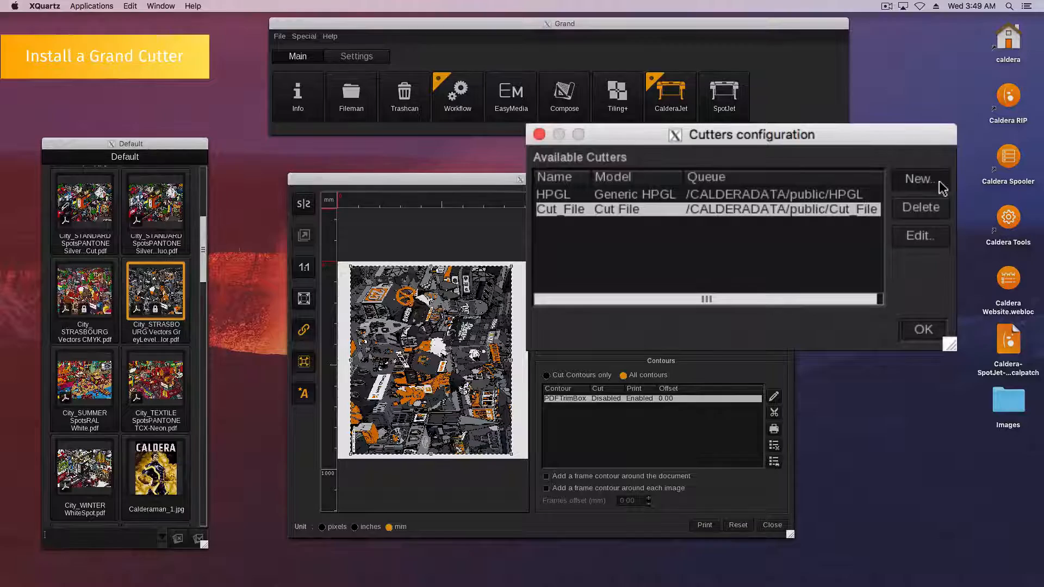
Step: Create a new cutter named 'My Cutter' and browse the model list for Caldera XML
{"action": "left_click", "coordinate": [920, 178]}
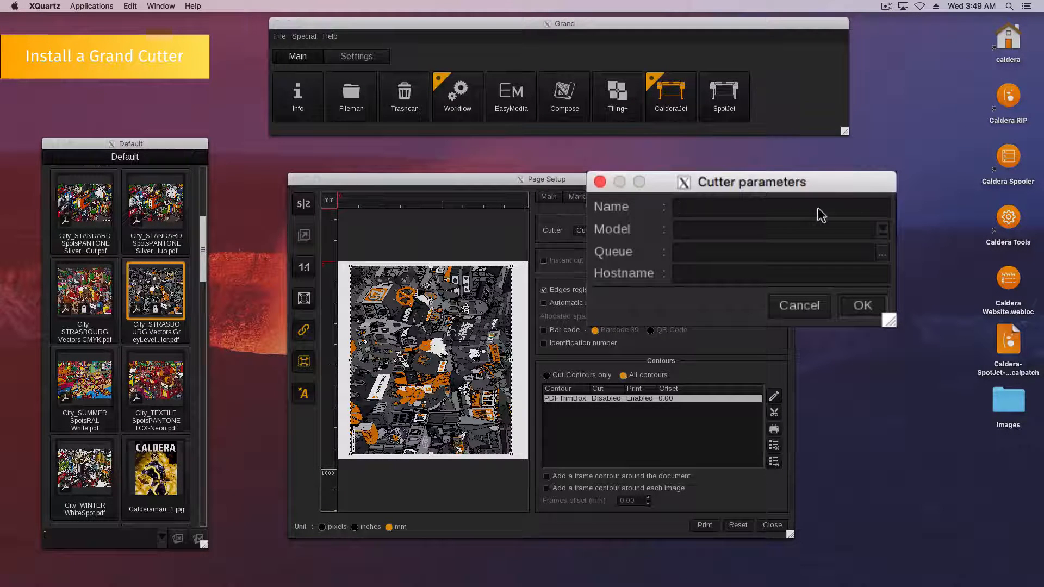
{"action": "type", "text": "My Cu"}
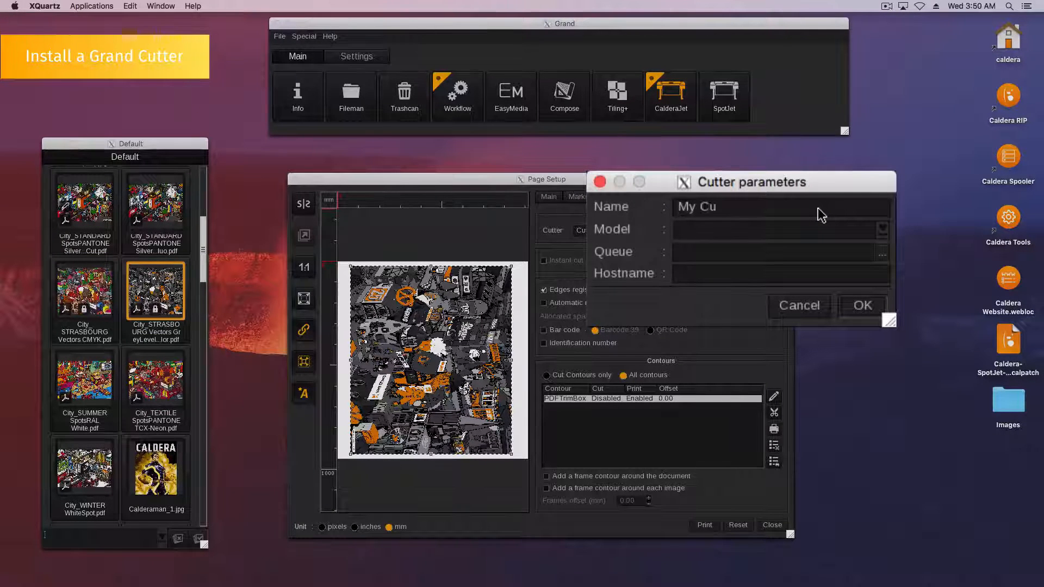
{"action": "left_click", "coordinate": [882, 230]}
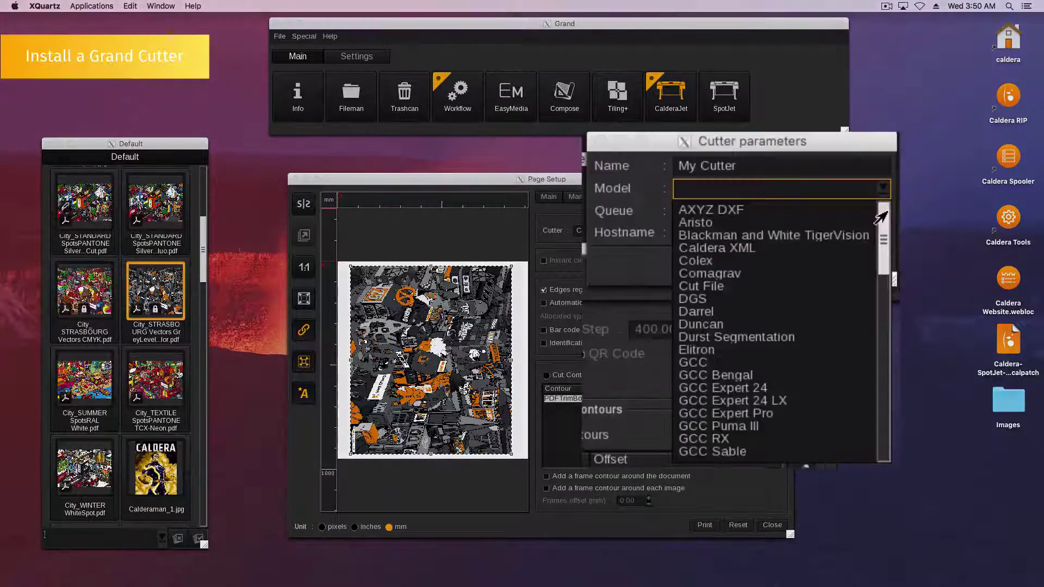
{"action": "scroll", "scroll_direction": "down", "scroll_amount": 3}
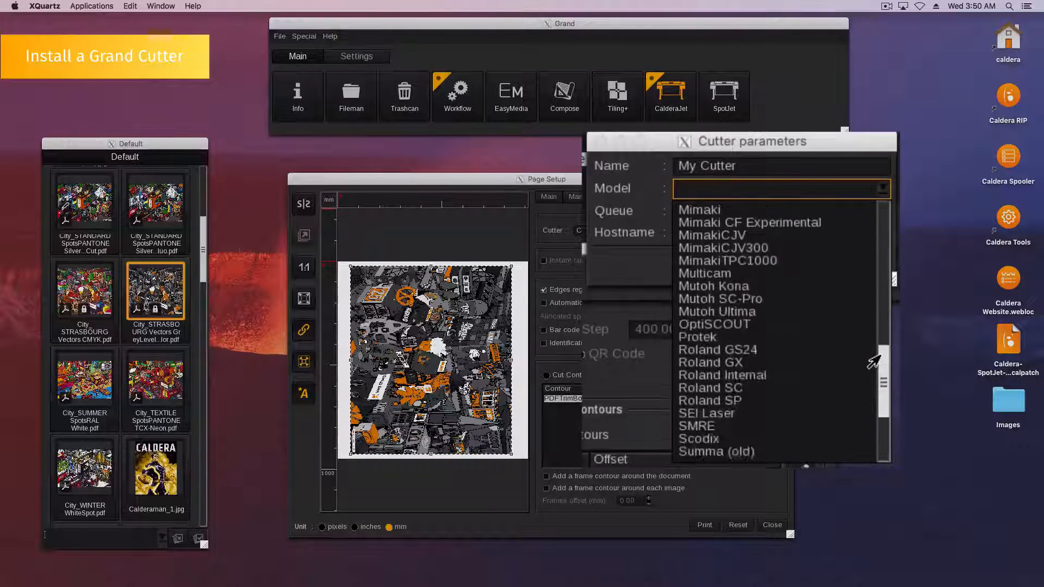
{"action": "scroll", "scroll_direction": "up", "scroll_amount": 3}
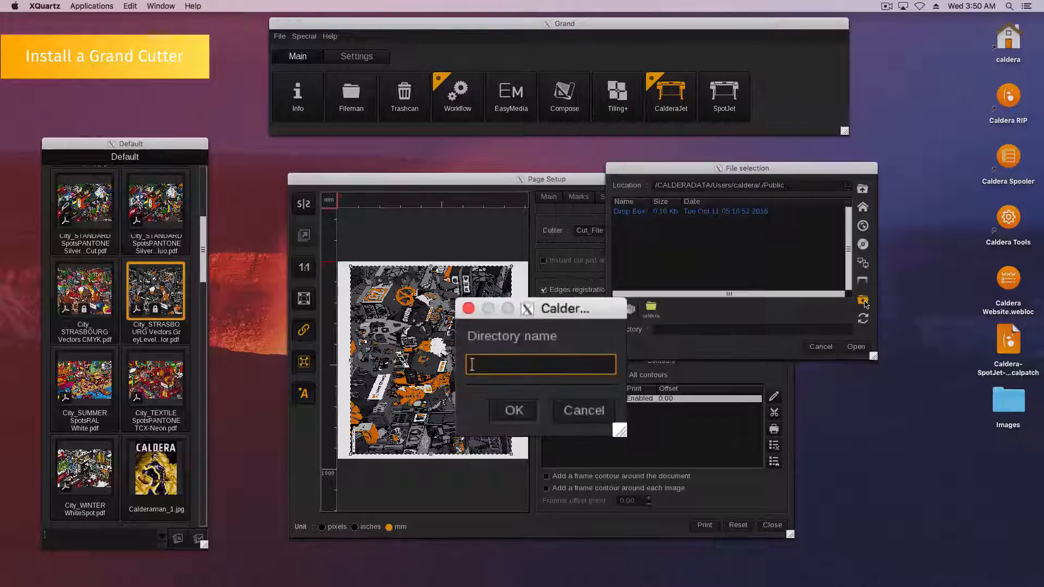
Step: Name the cutter's new queue folder 'My Cutter' inside Public
{"action": "left_click", "coordinate": [513, 410]}
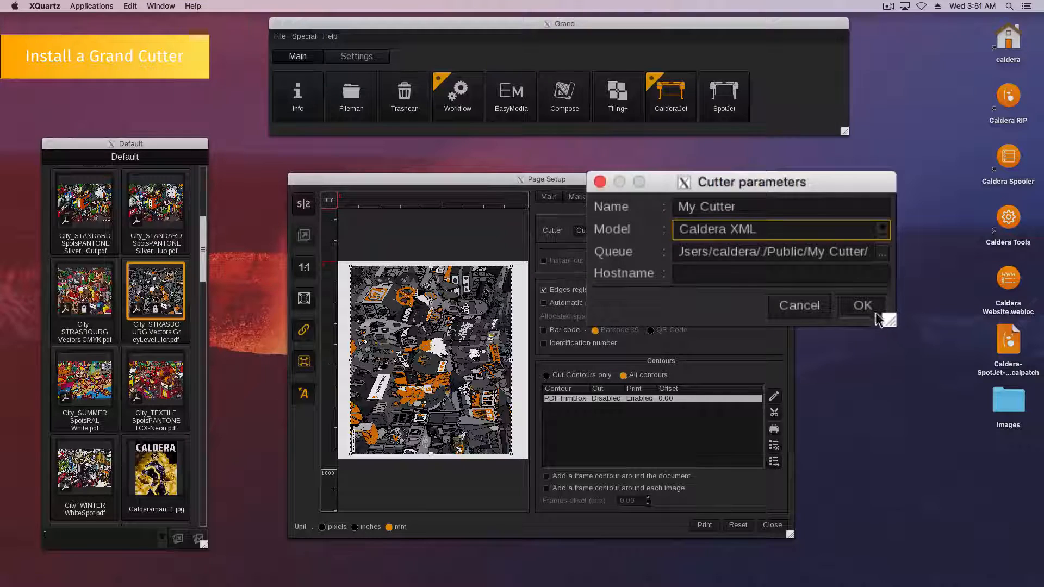
Step: Confirm My_Cutter's parameters, close the cutters configuration and check My_Cutter in the job's Cutter list
{"action": "left_click", "coordinate": [862, 305]}
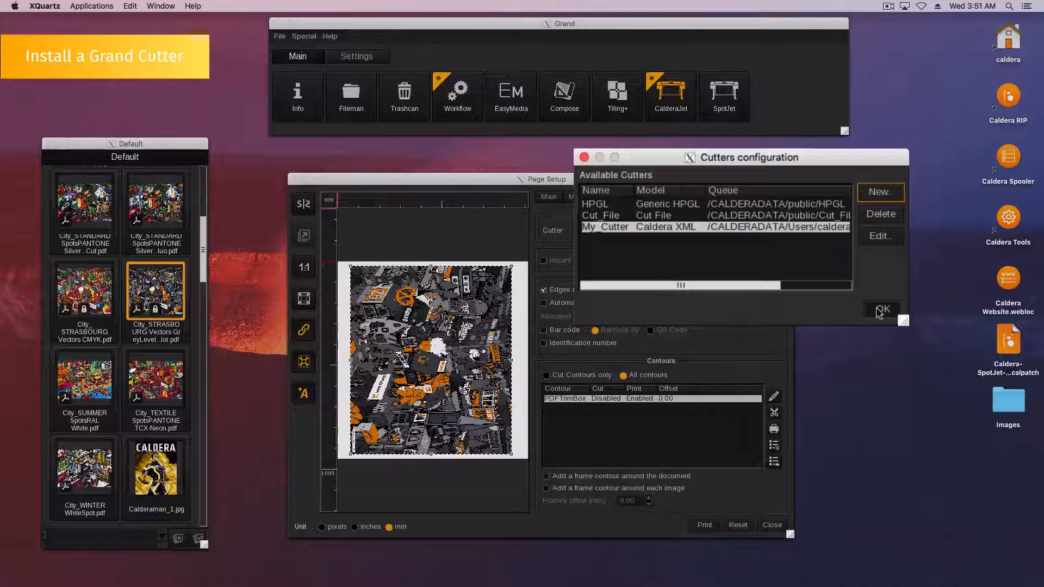
{"action": "left_click", "coordinate": [883, 310]}
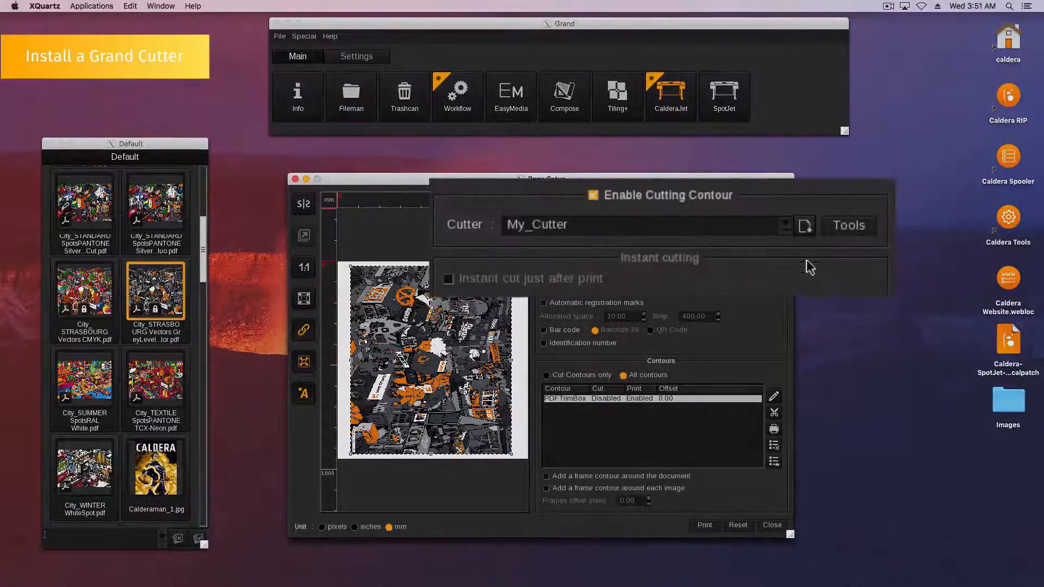
{"action": "left_click", "coordinate": [783, 224]}
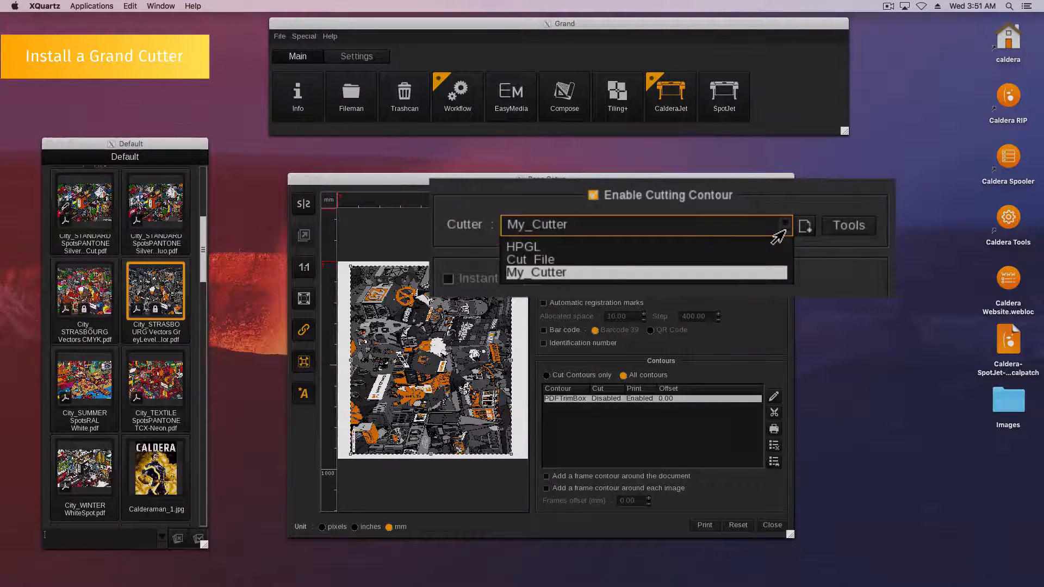